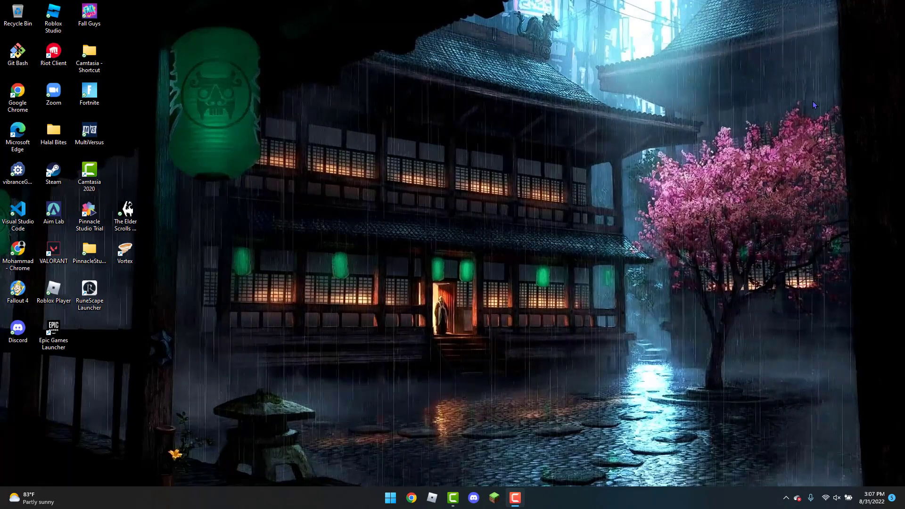
mouse_move(674, 88)
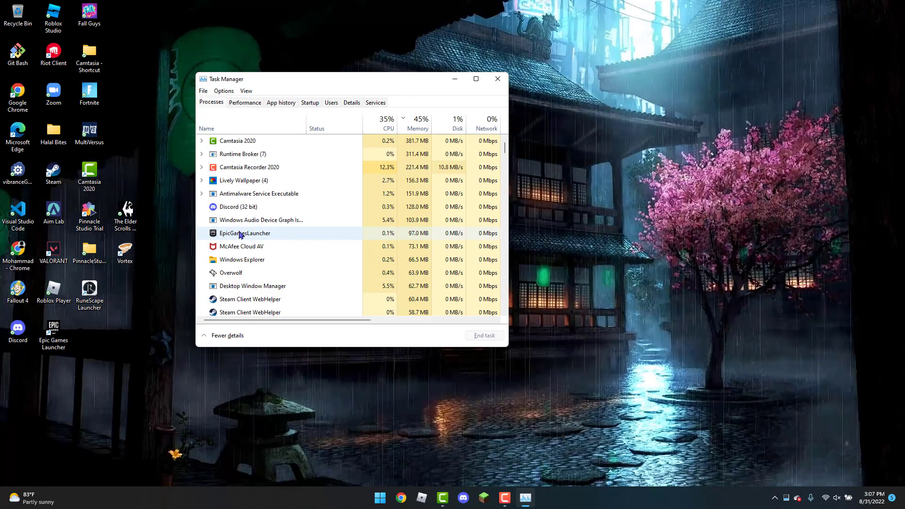
Step: End the EpicGamesLauncher process from its context menu and close Task Manager
right_click(245, 232)
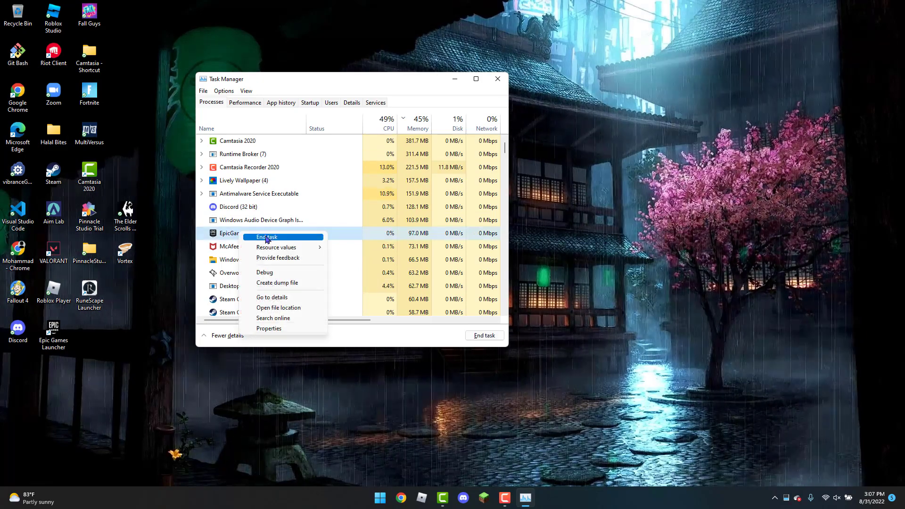
click(266, 236)
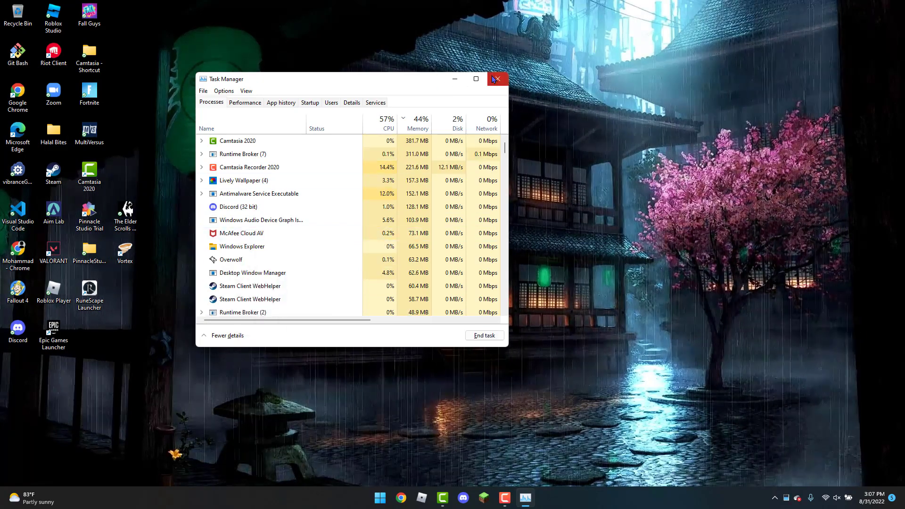
click(496, 79)
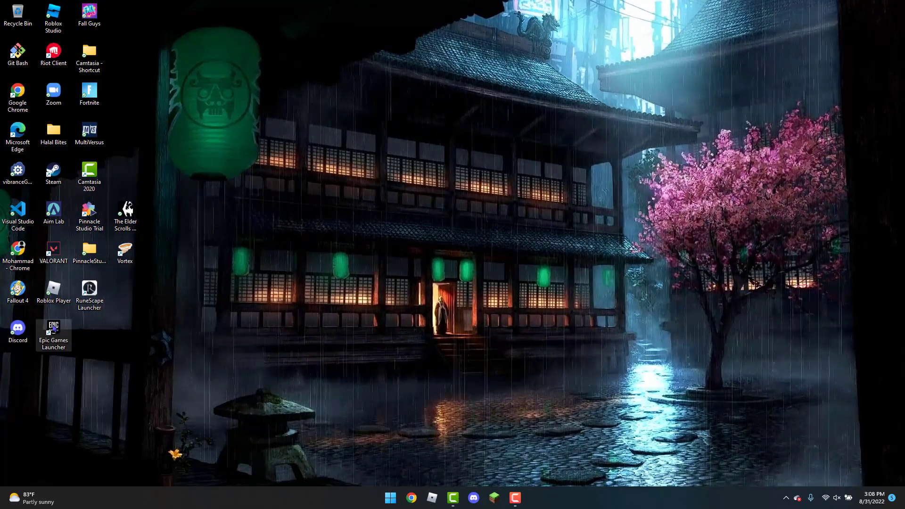
right_click(89, 174)
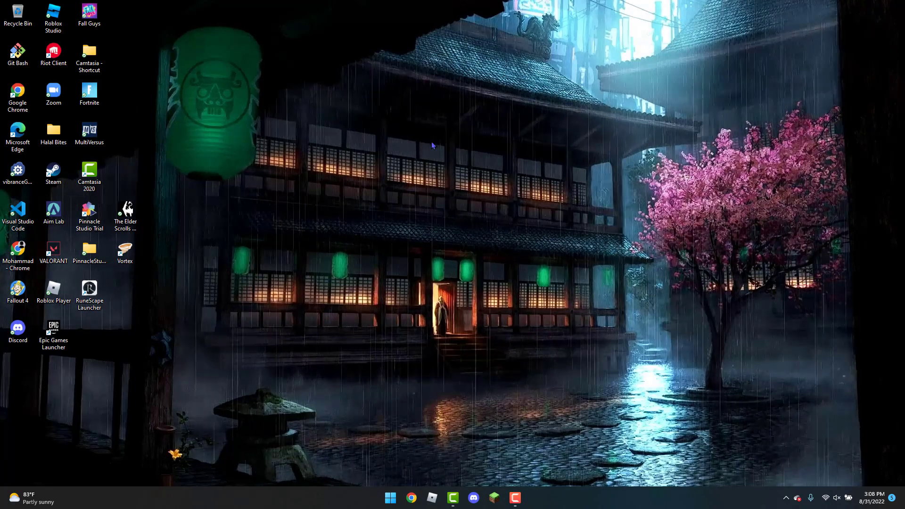
mouse_move(580, 282)
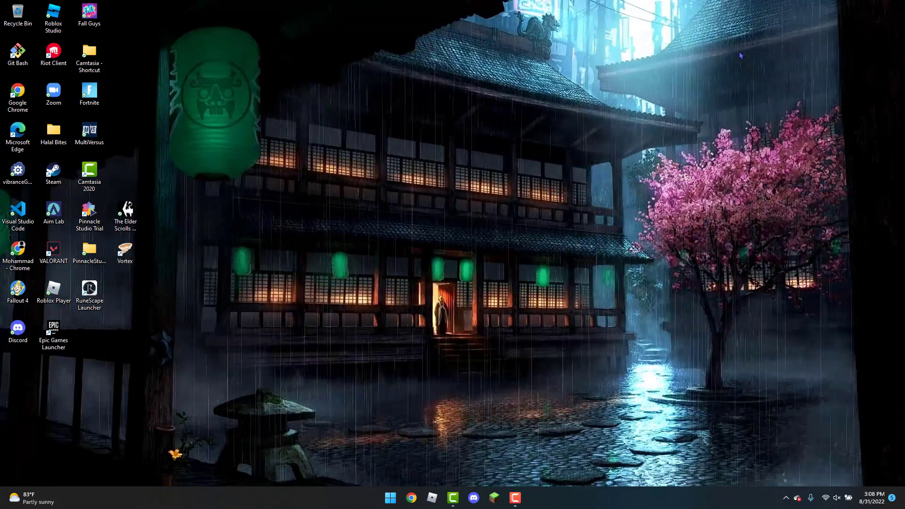
Step: Search 'settings' from Start and launch Settings on the Apps page
click(390, 497)
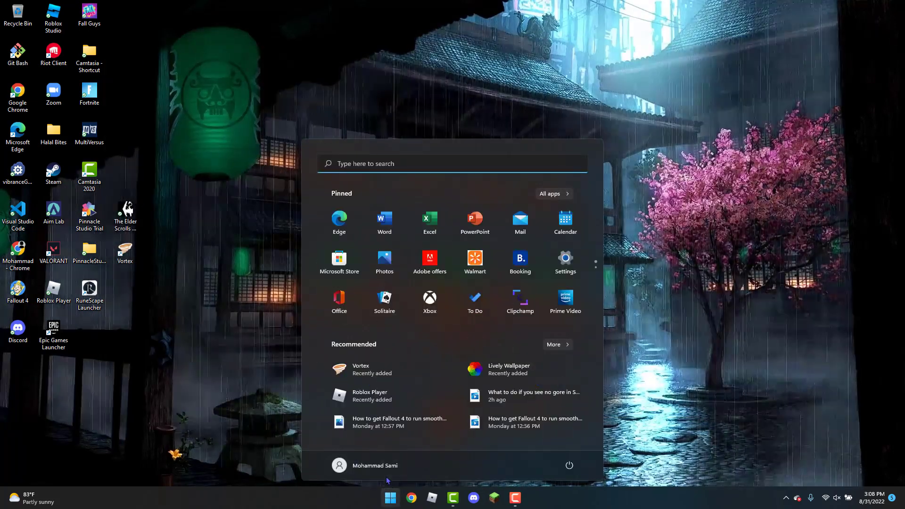
text(s)
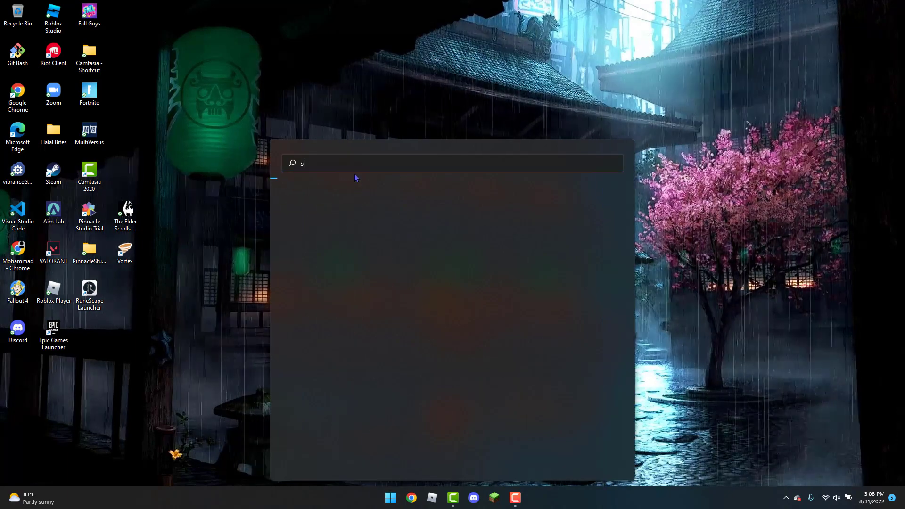
text(ings)
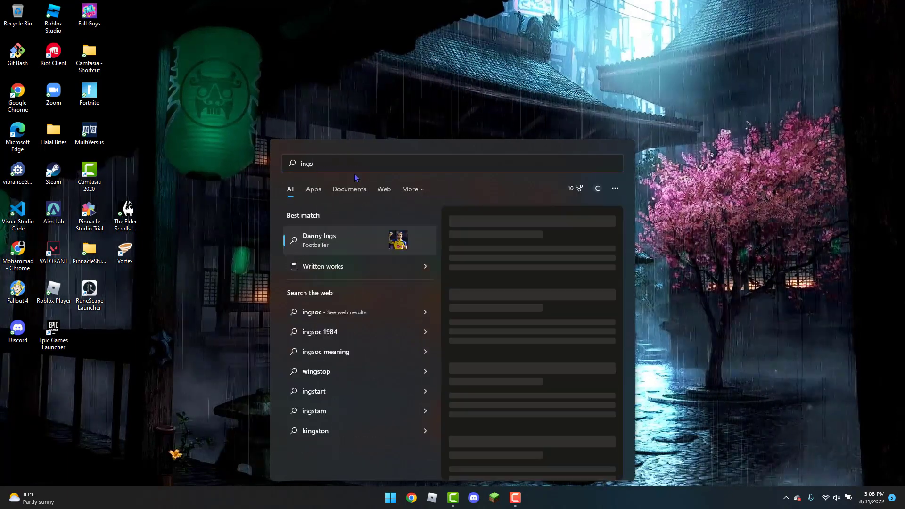
text(settings)
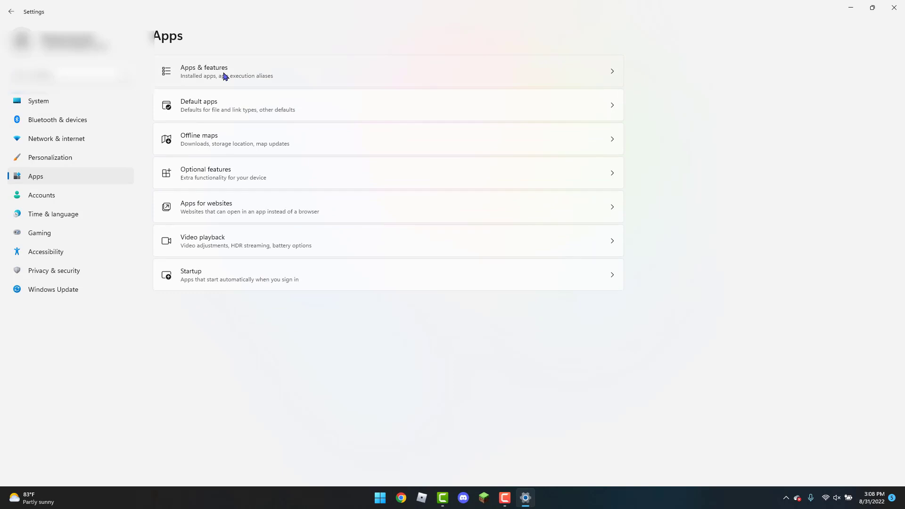
Step: Filter the Apps & features list by 'epic g' to reveal the Epic Games entries
click(203, 71)
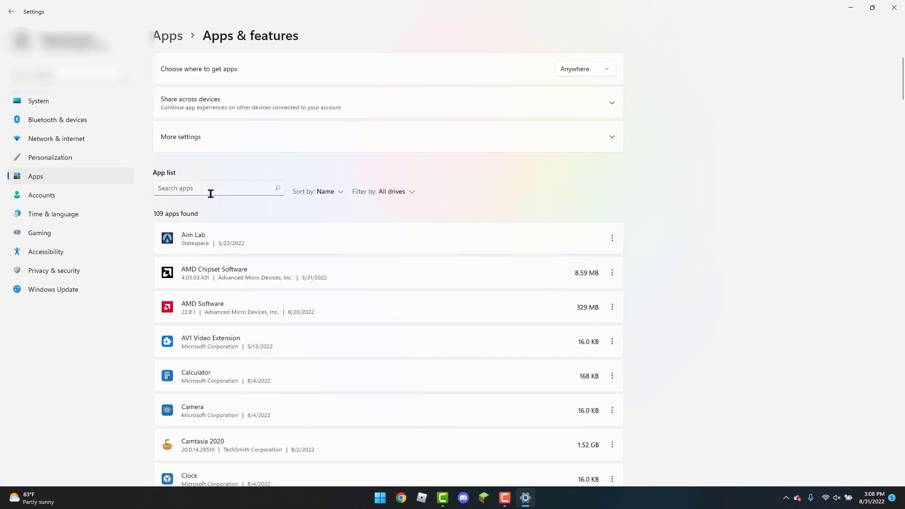
text(epic g)
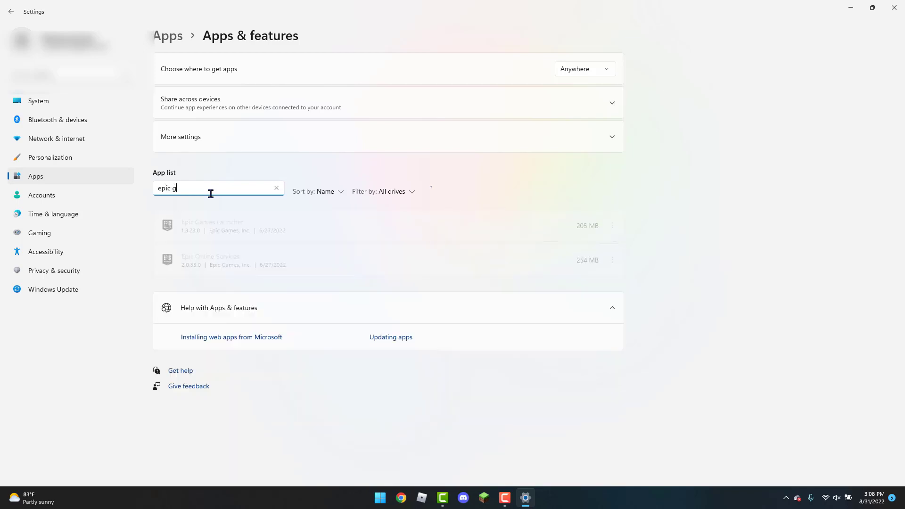